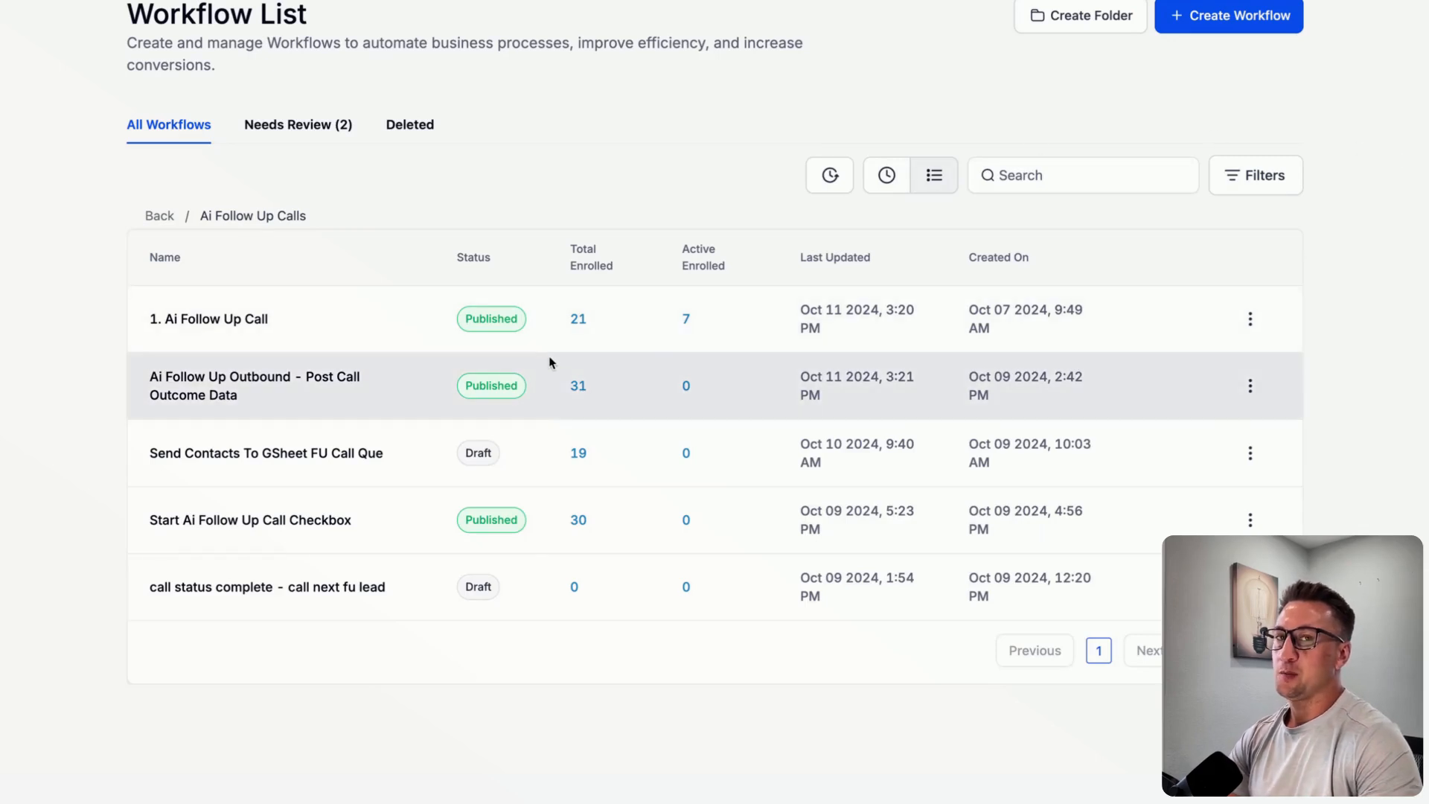
pyautogui.moveTo(533, 359)
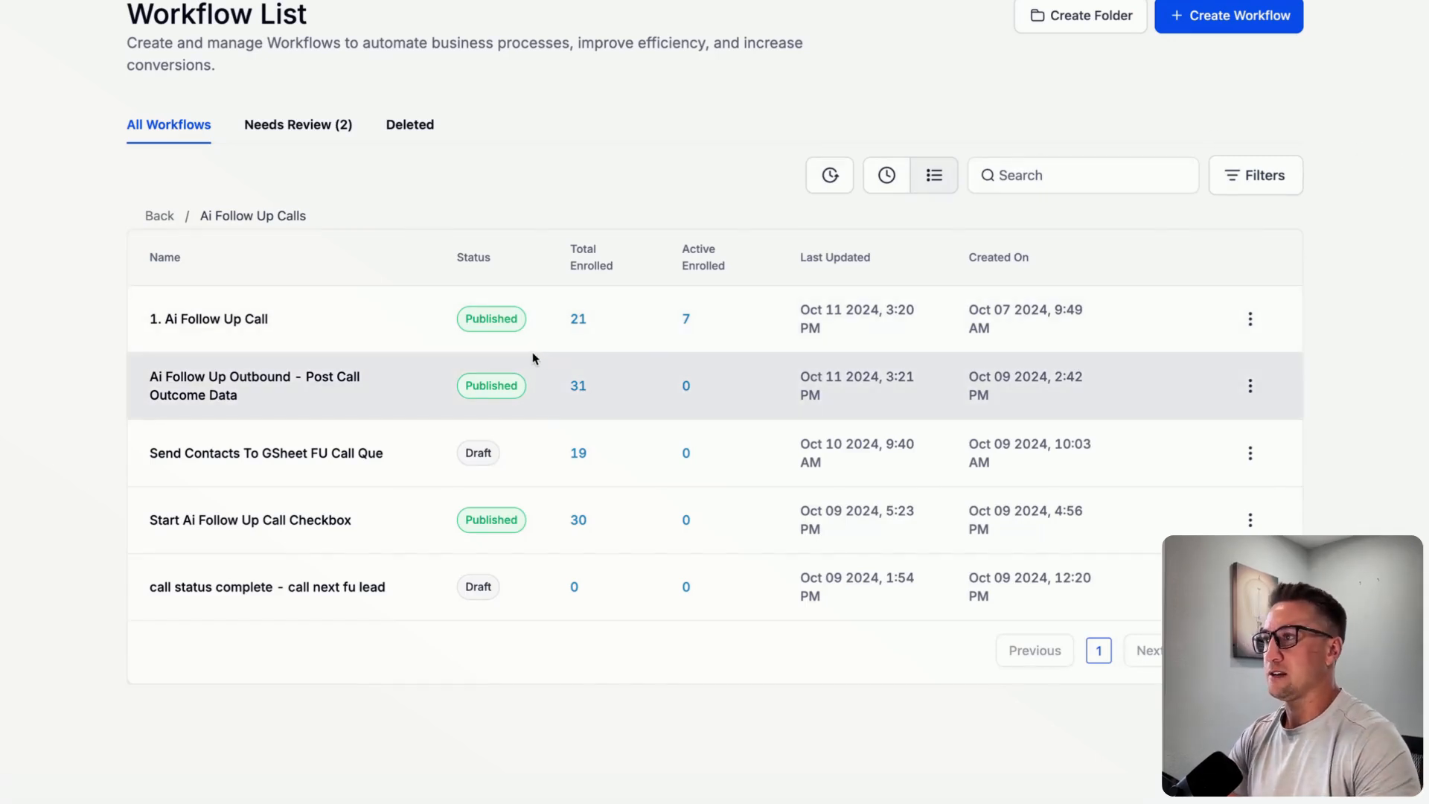
pyautogui.moveTo(160, 165)
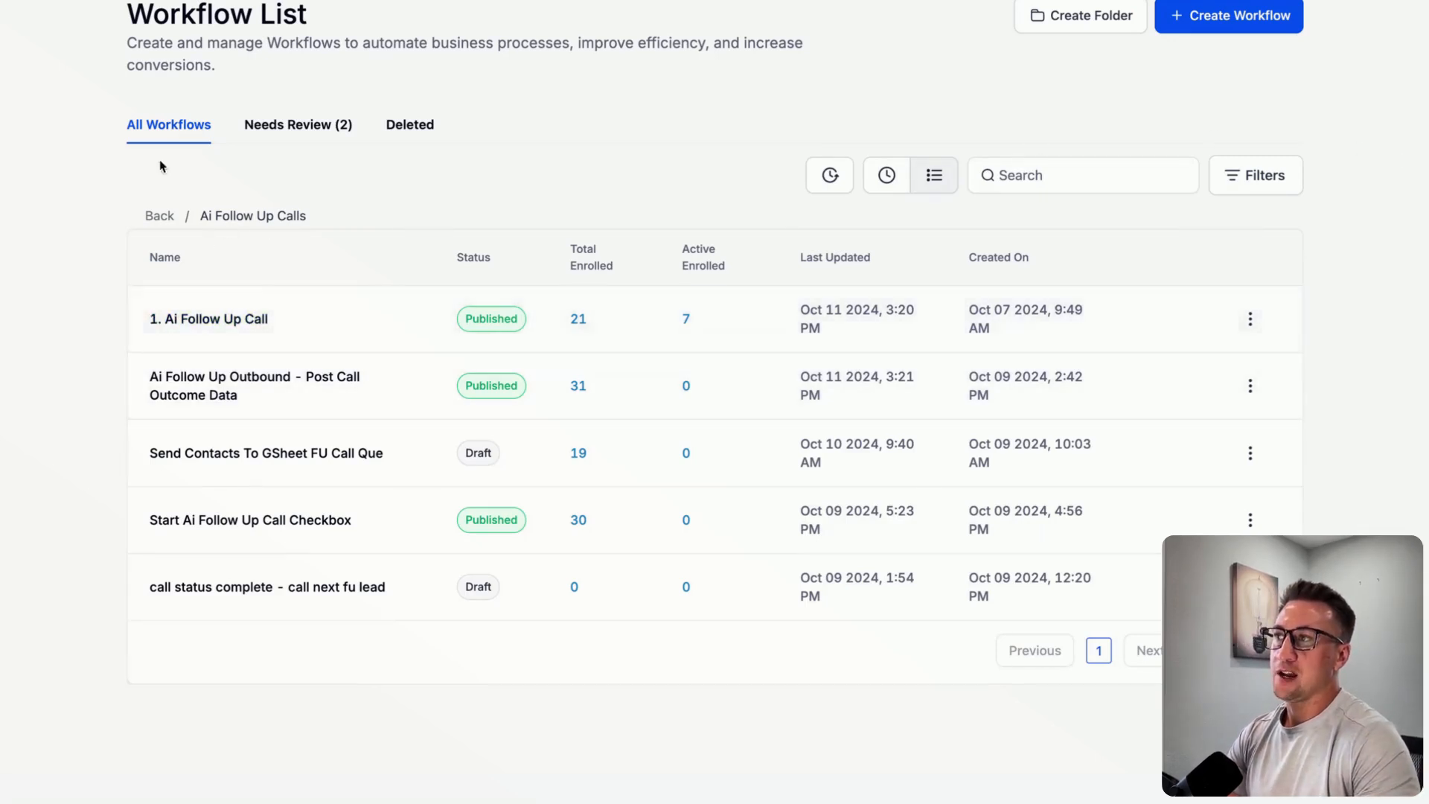
pyautogui.moveTo(250, 224)
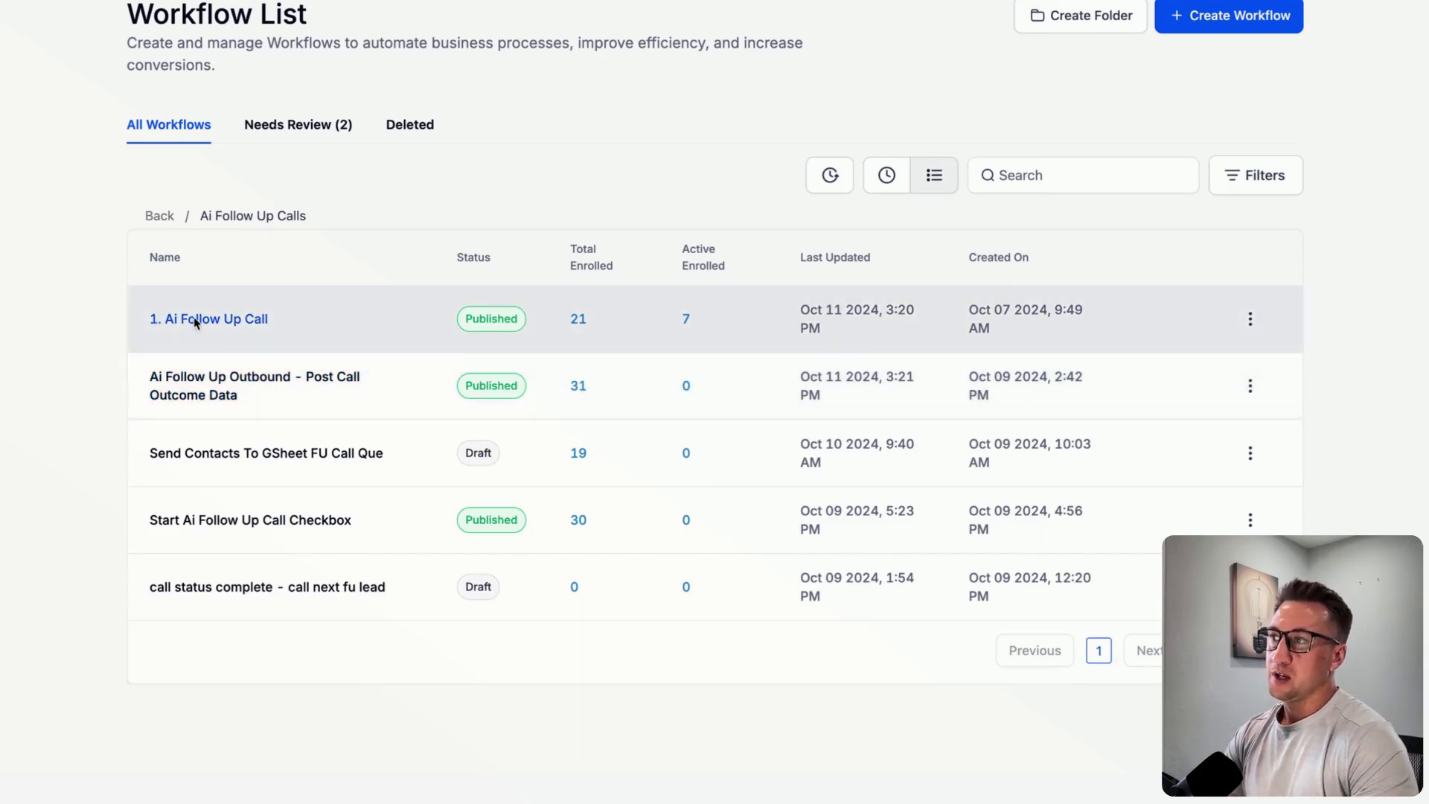
# Step: Open the '1. Ai Follow Up Call' workflow and show its Pipeline Stage Changed trigger settings
pyautogui.click(208, 318)
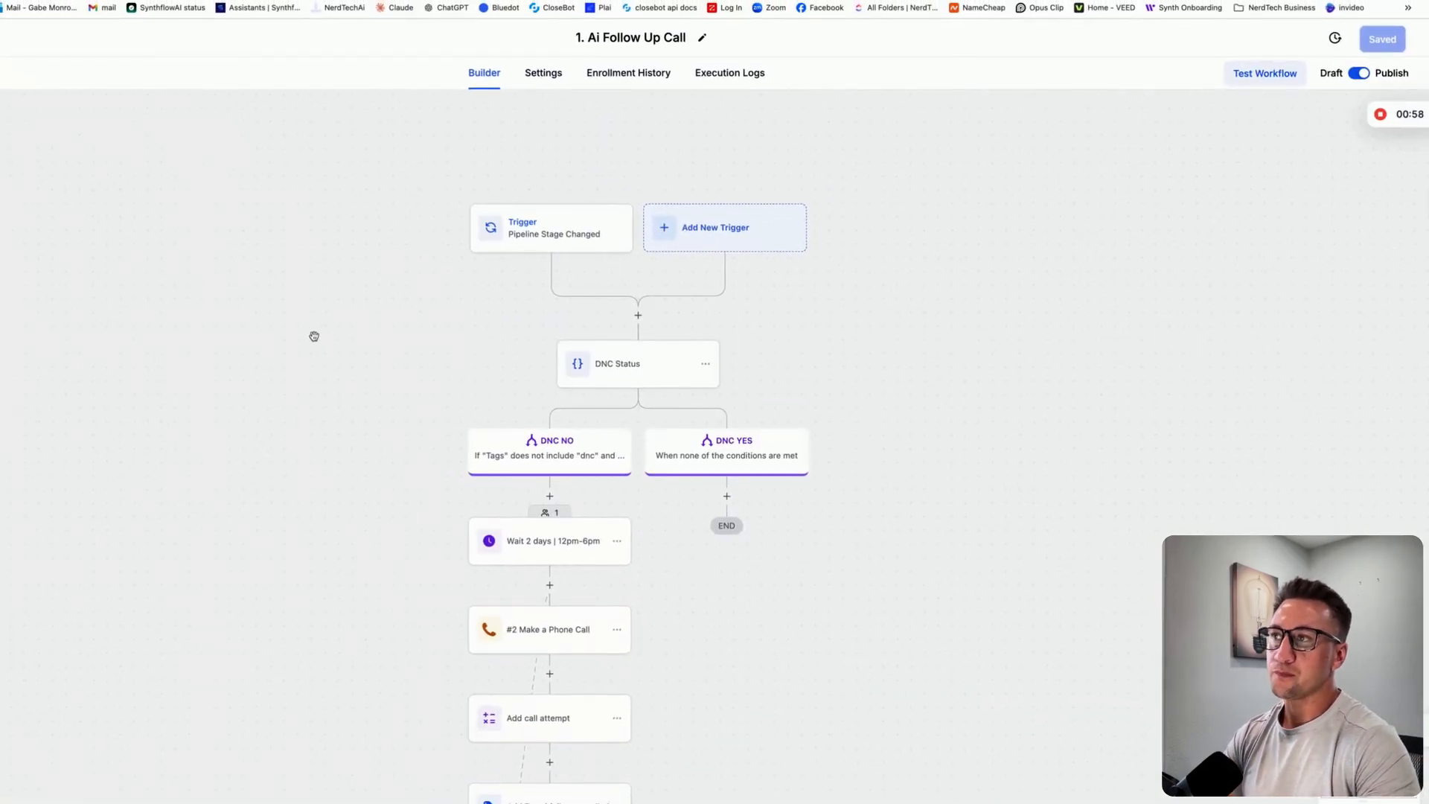
pyautogui.click(551, 226)
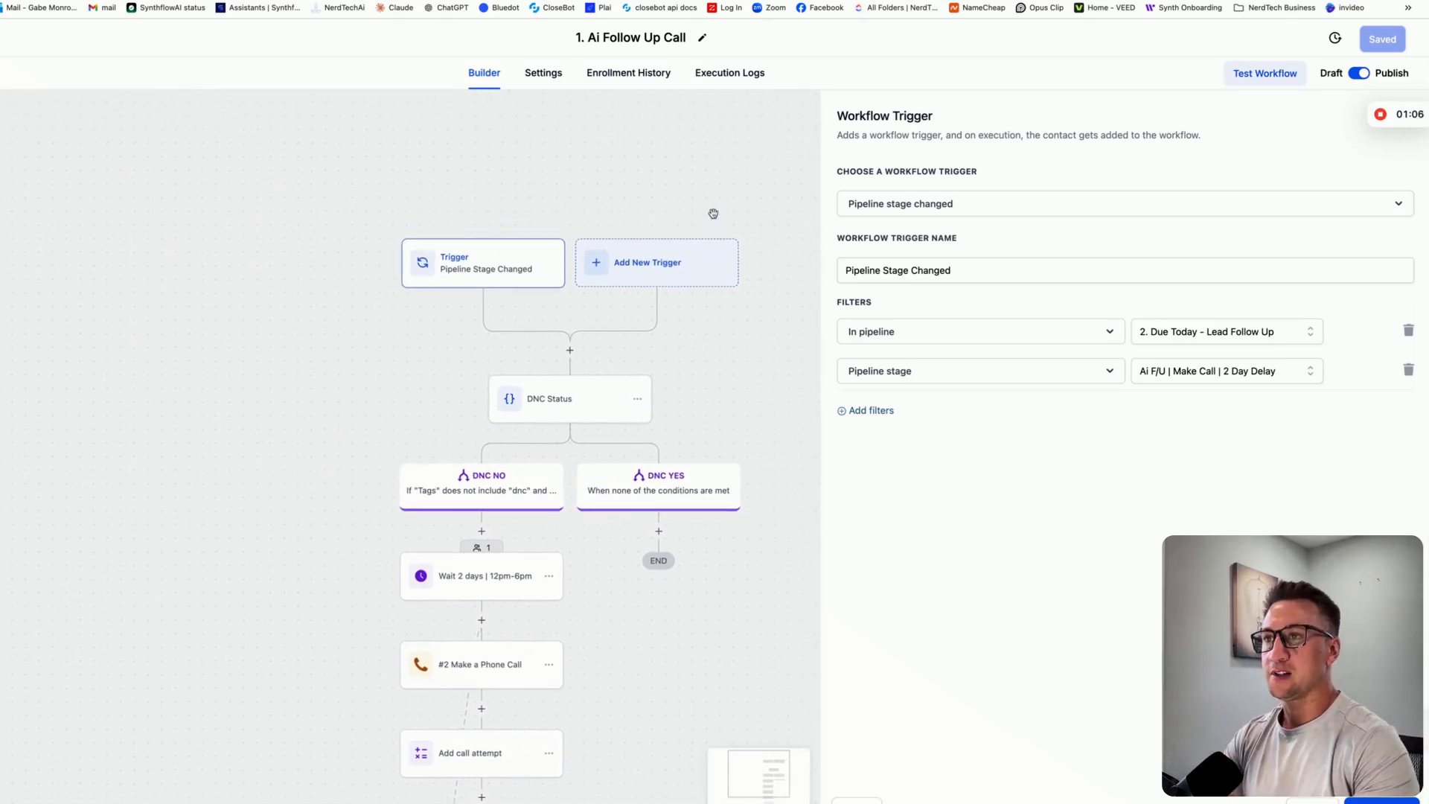
pyautogui.moveTo(1128, 778)
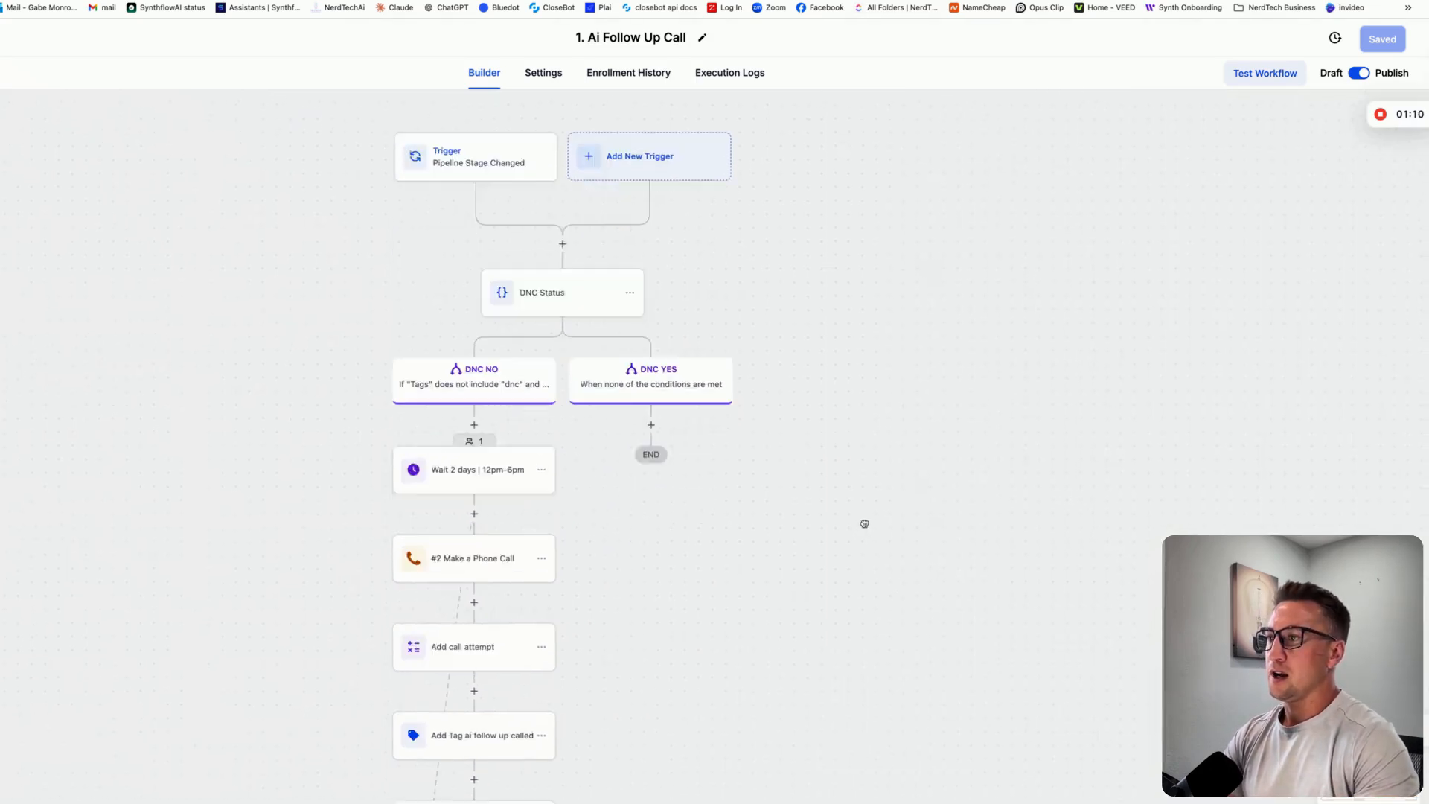
# Step: Close the trigger panel and review the DNC check, wait, call and condition nodes down the canvas
pyautogui.scroll(-3)
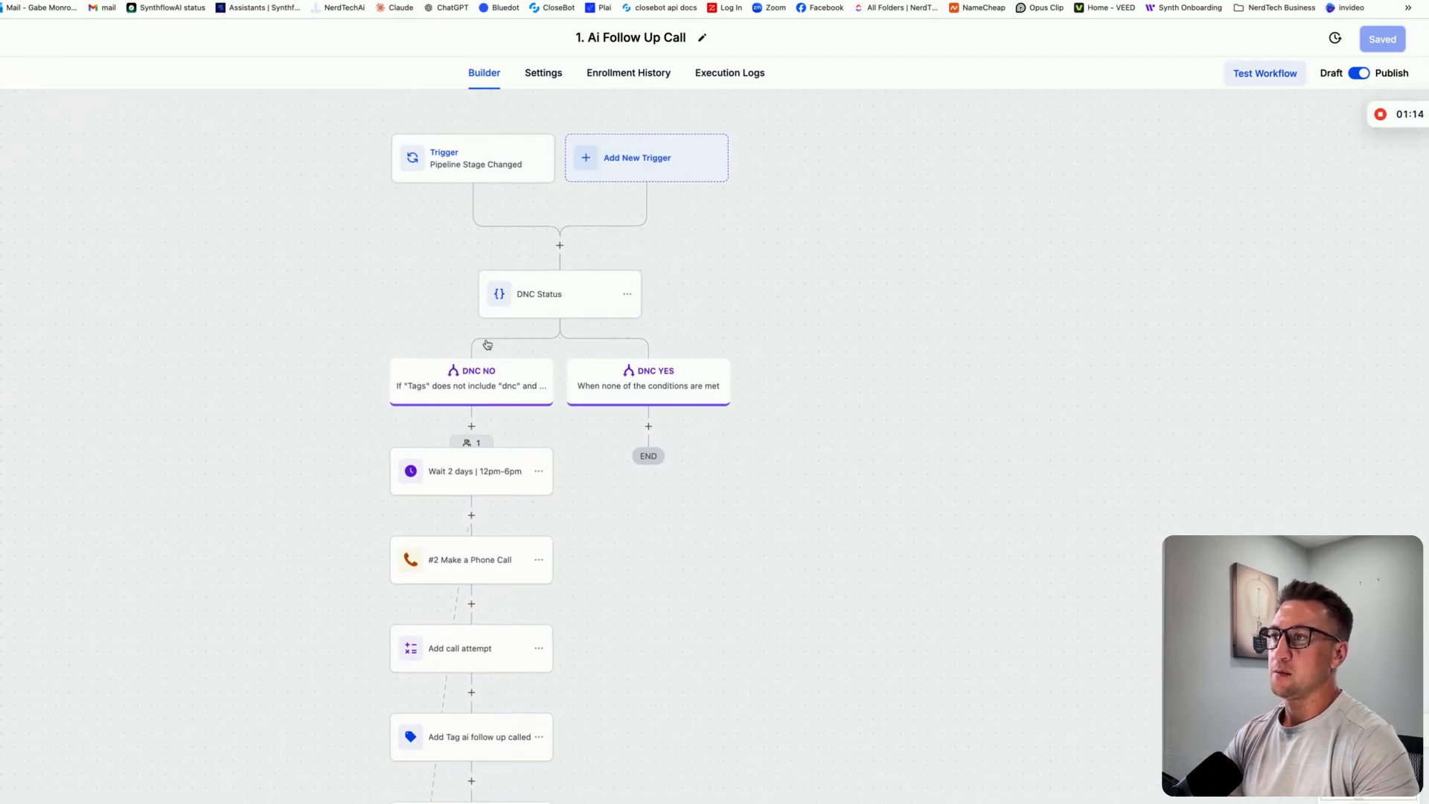
pyautogui.moveTo(475, 379)
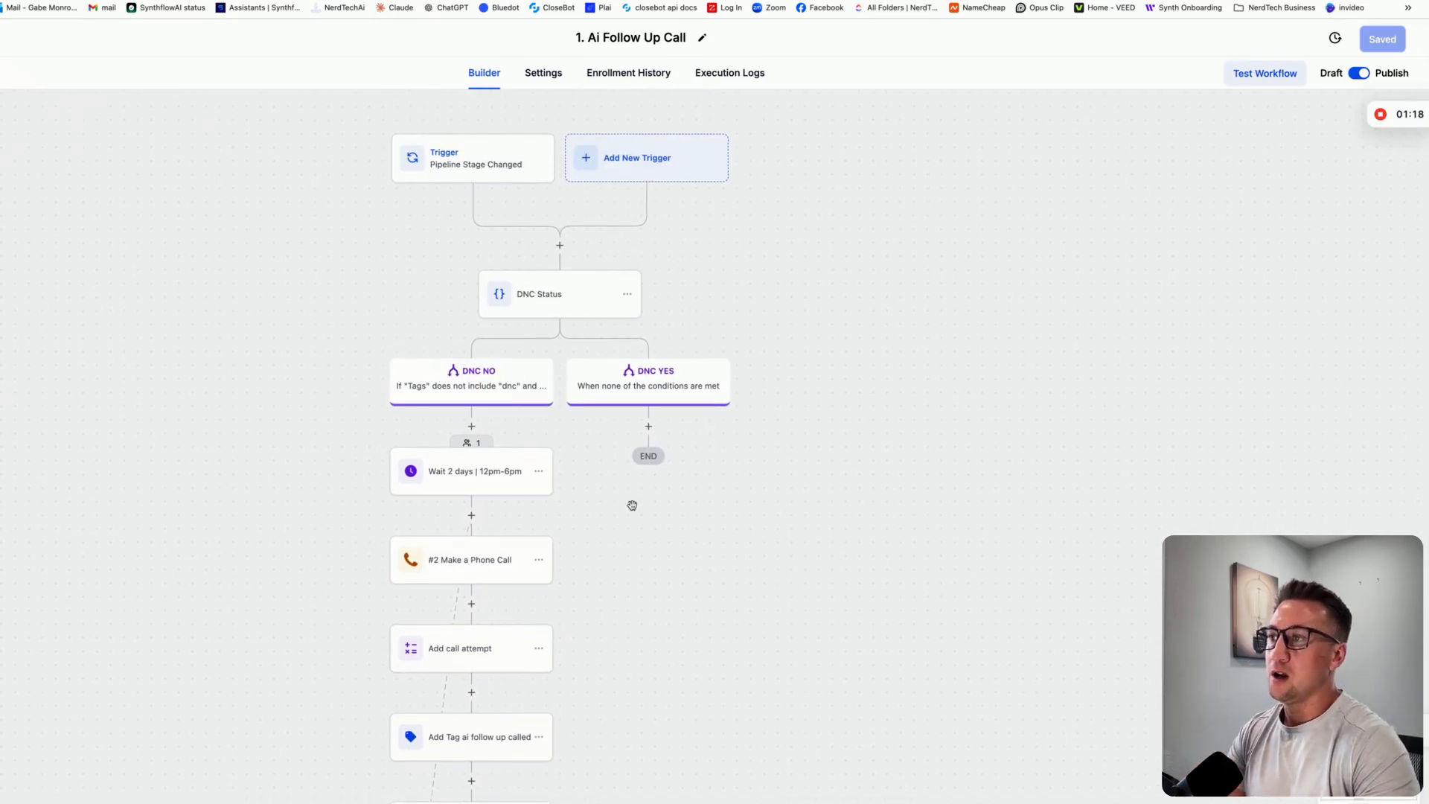
pyautogui.scroll(-3)
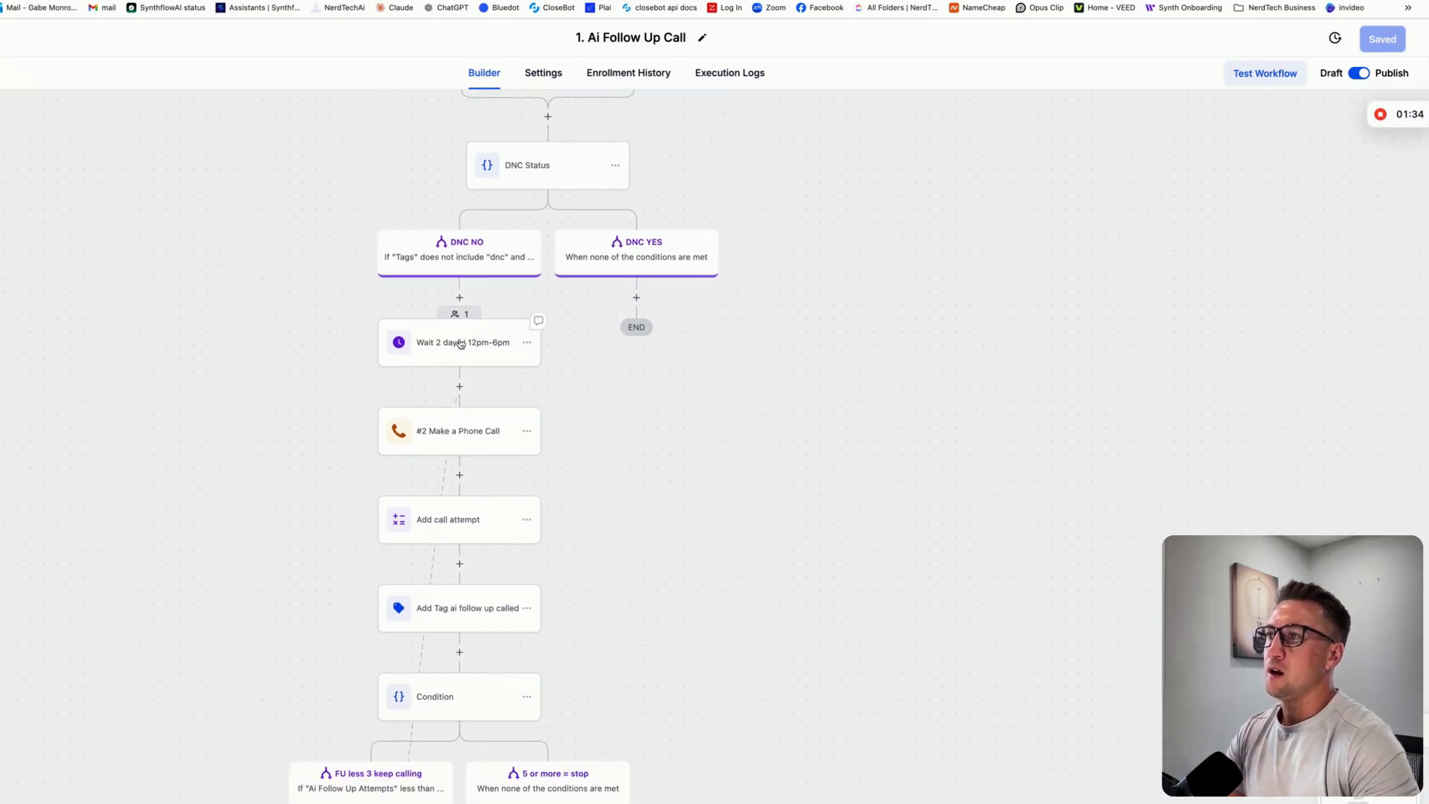
pyautogui.click(459, 342)
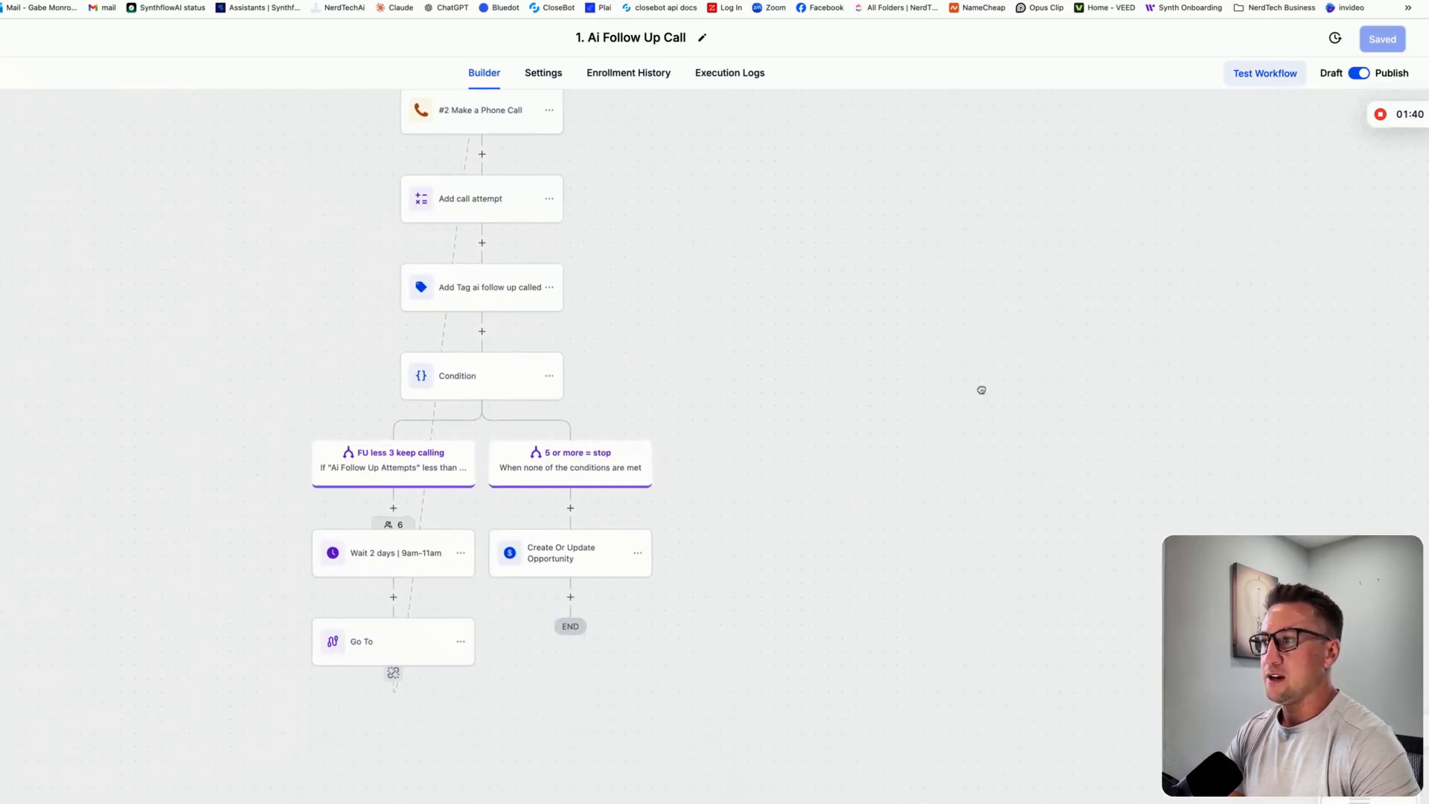
pyautogui.click(393, 552)
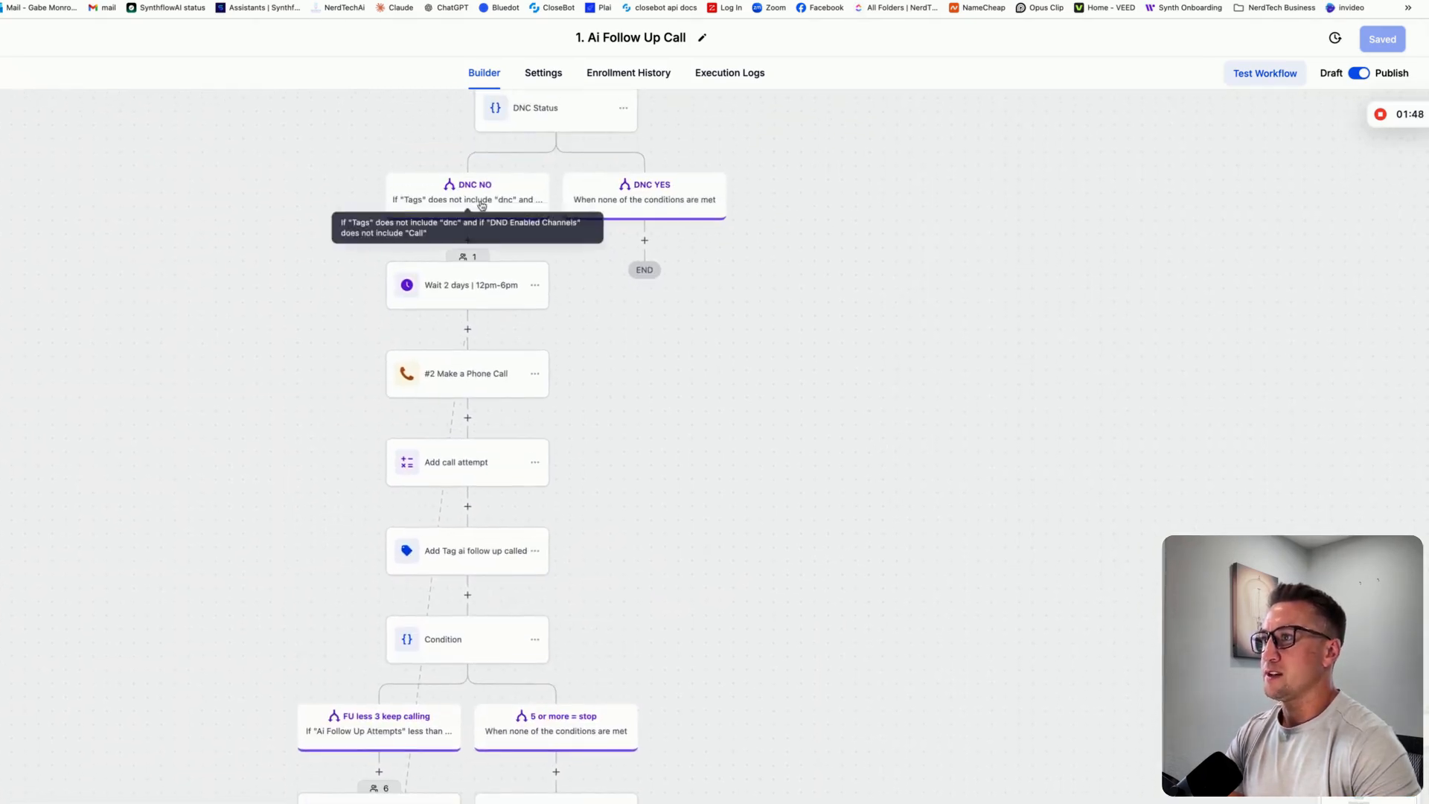
pyautogui.scroll(-3)
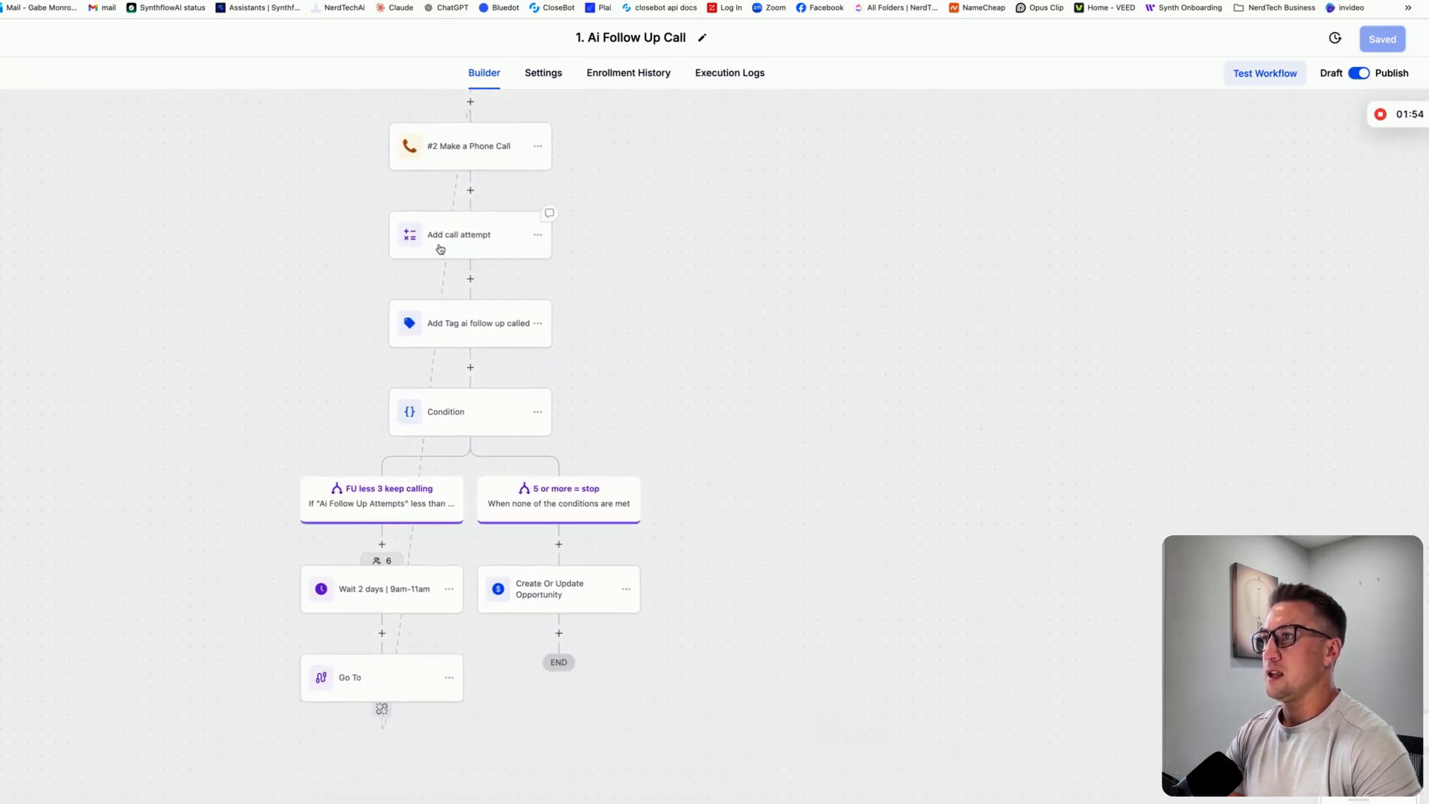
pyautogui.click(460, 234)
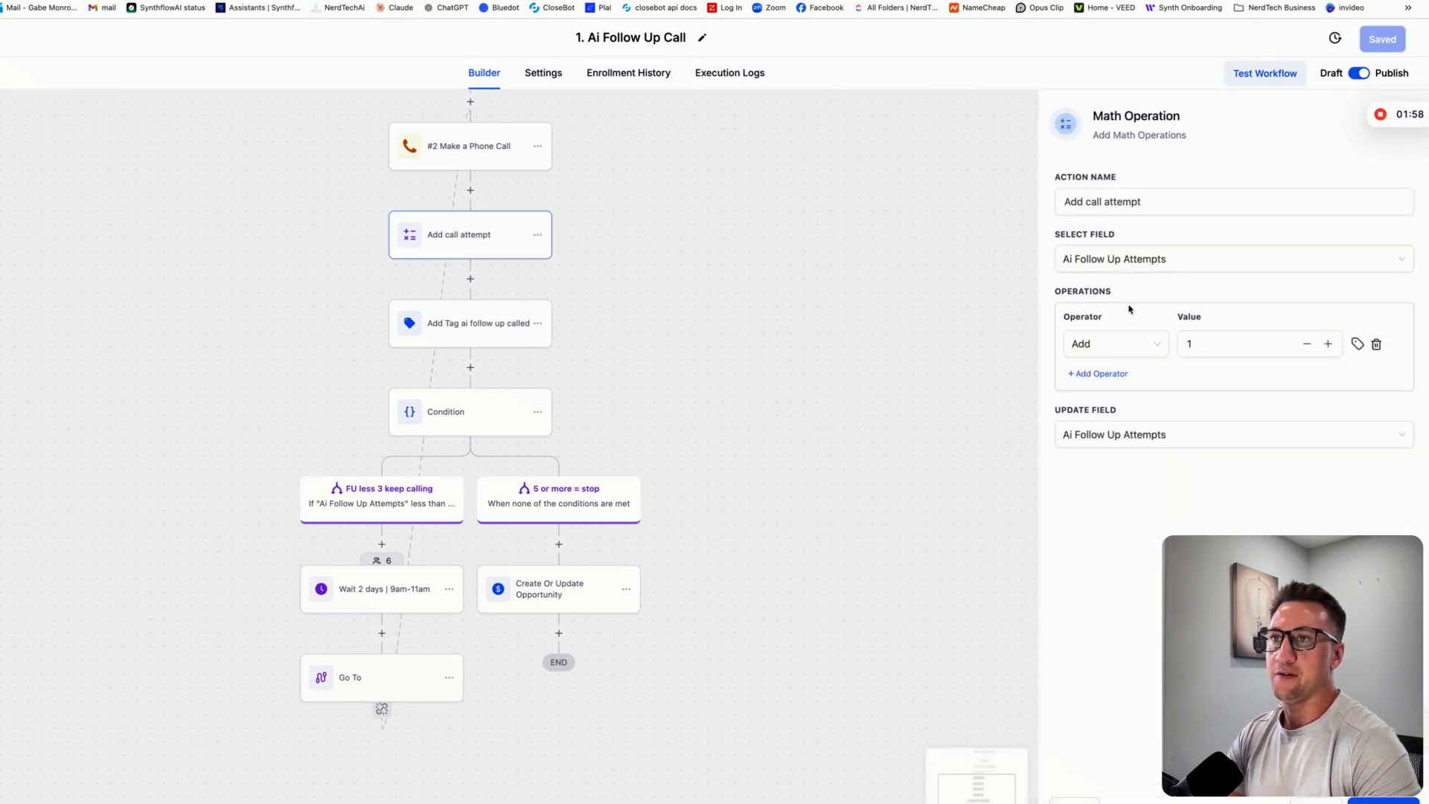
pyautogui.click(1231, 258)
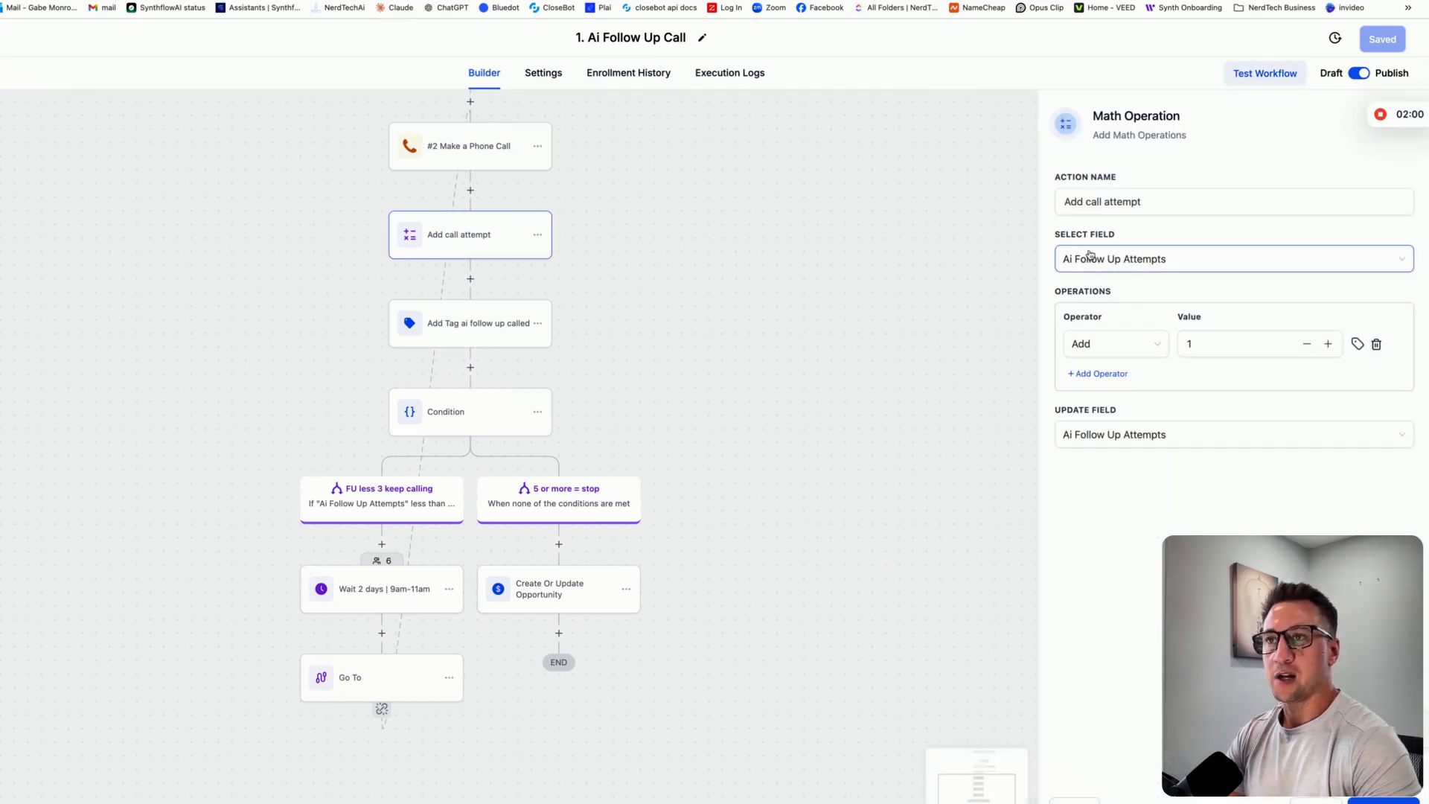
pyautogui.moveTo(1139, 259)
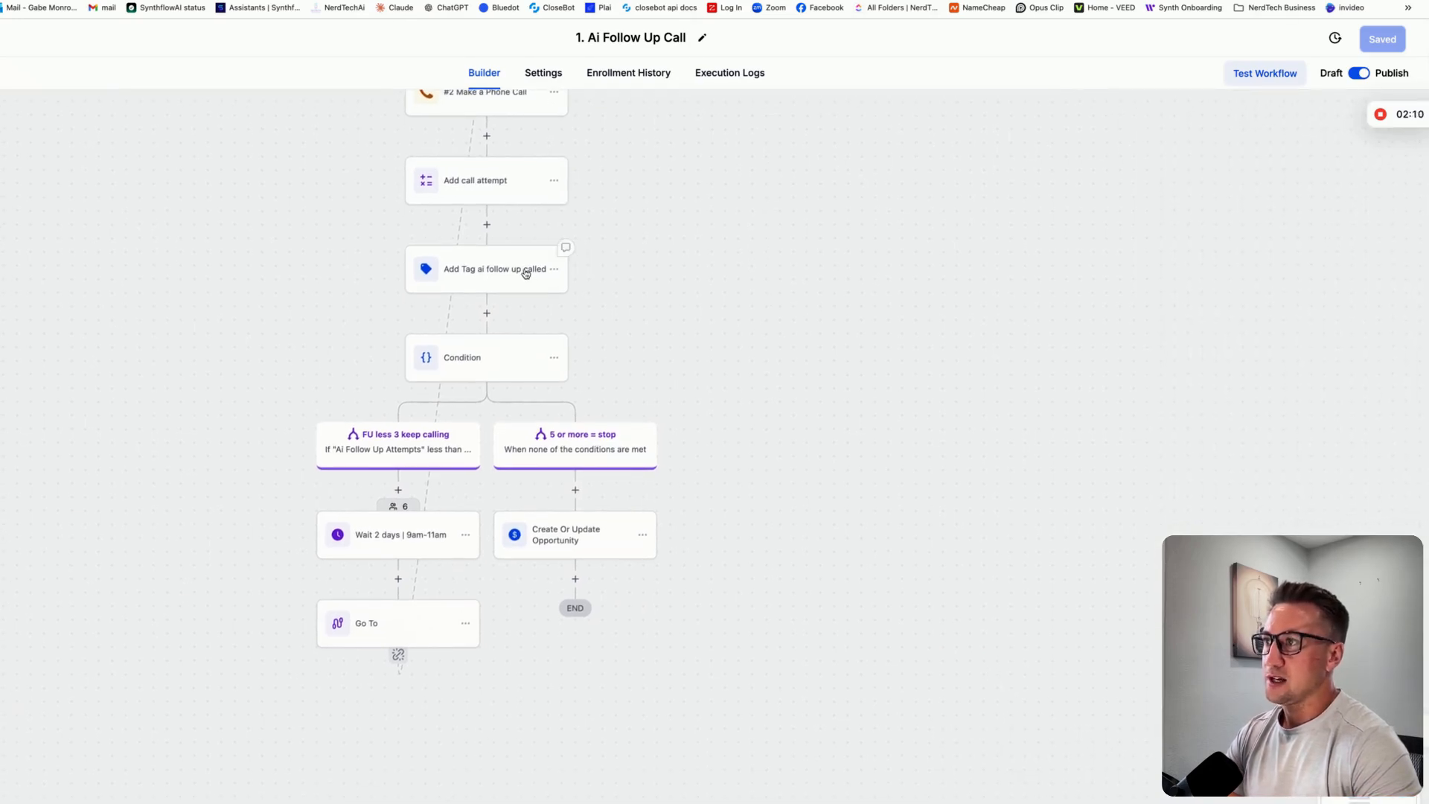
pyautogui.click(485, 268)
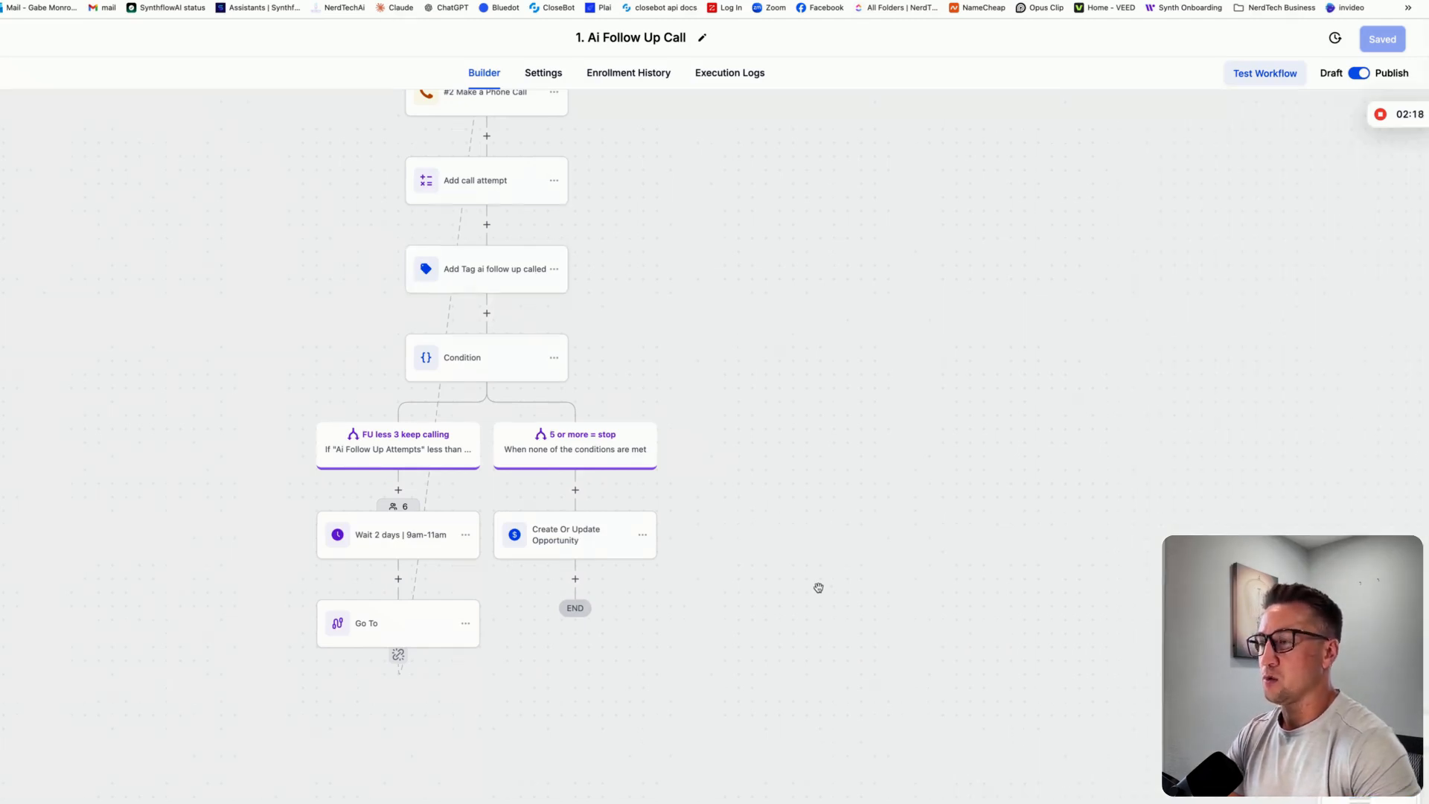
pyautogui.scroll(-3)
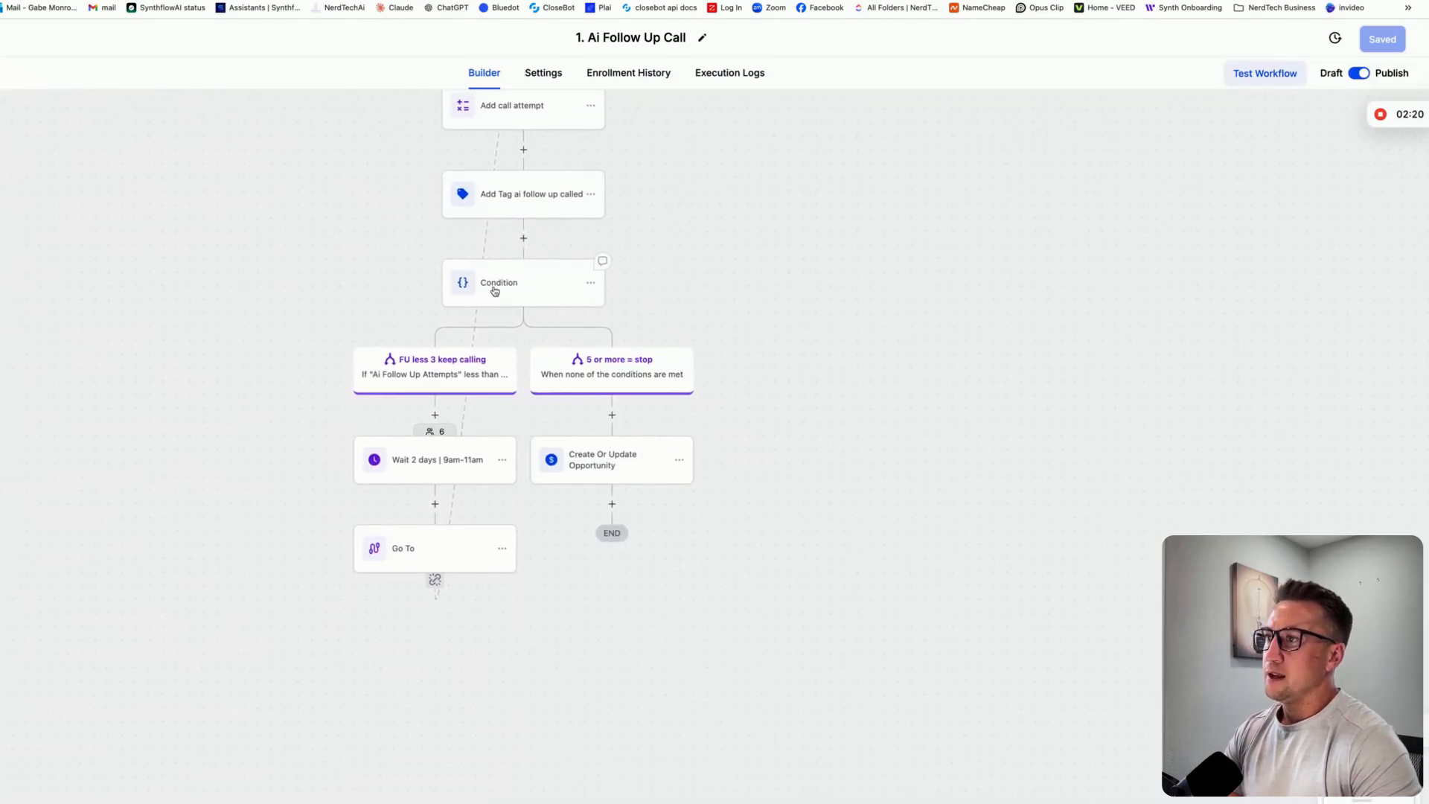
# Step: Review the Condition node's branch rules, then show the Add call attempt Math Operation adding 1 to Ai Follow Up Attempts
pyautogui.click(498, 282)
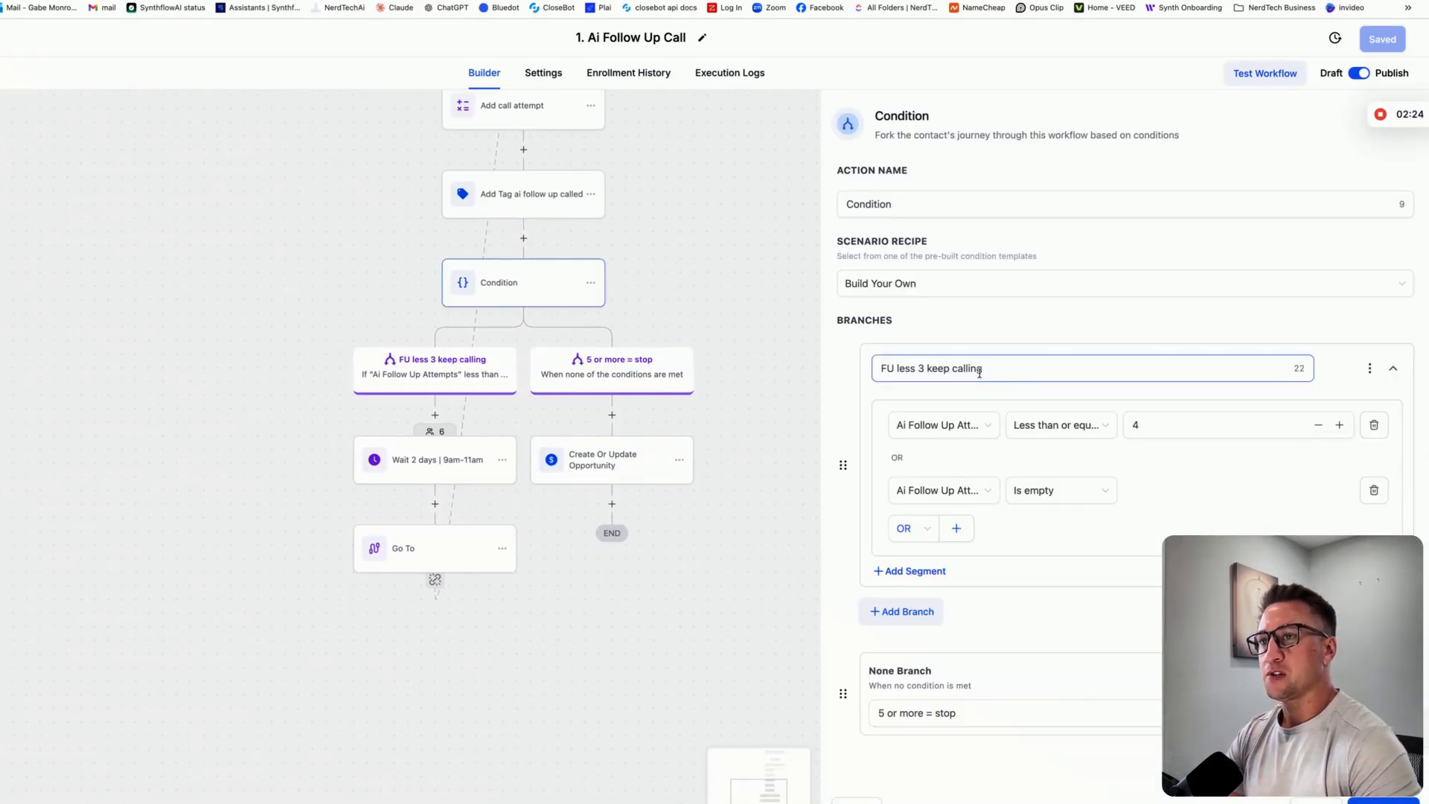
pyautogui.click(1211, 424)
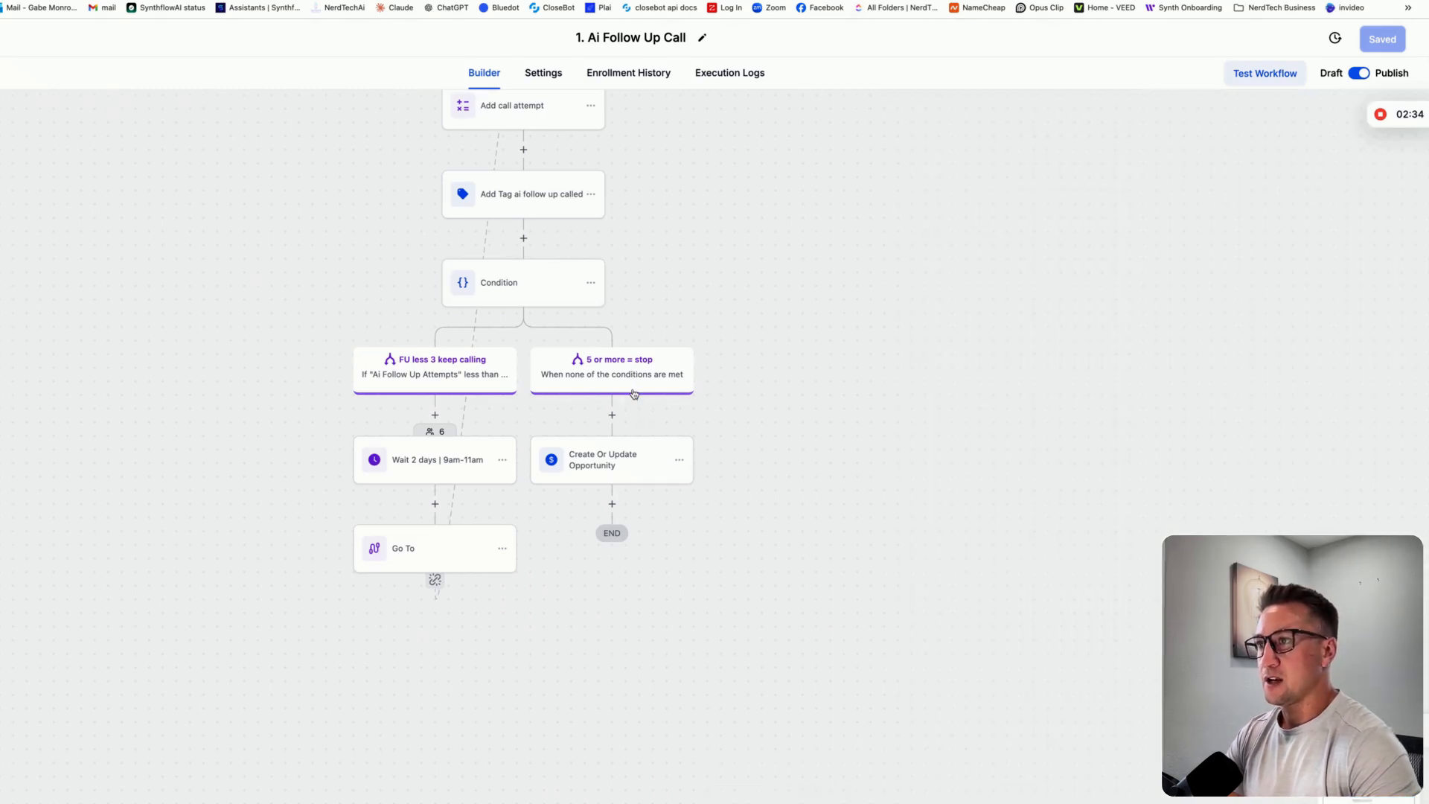
pyautogui.click(602, 460)
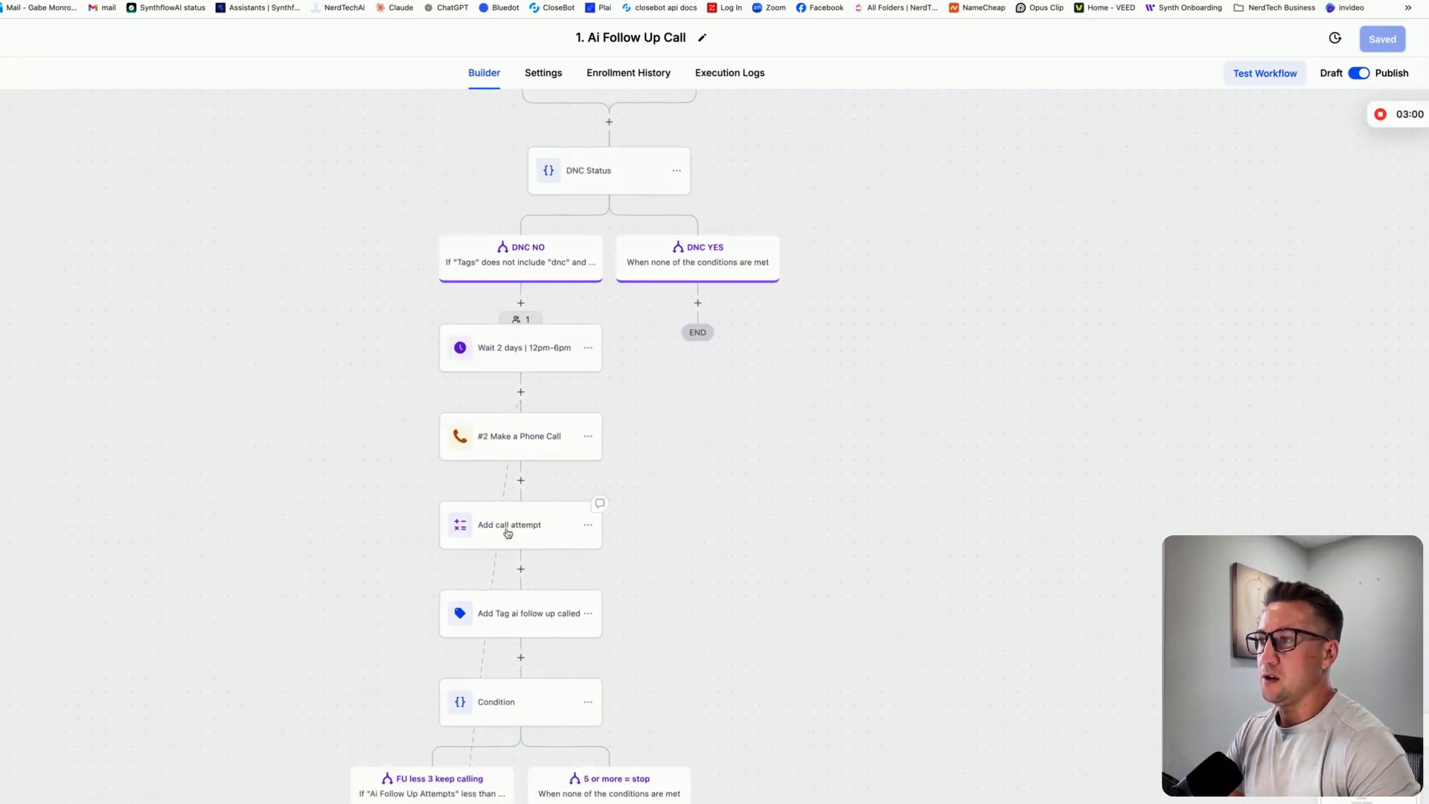
pyautogui.click(520, 523)
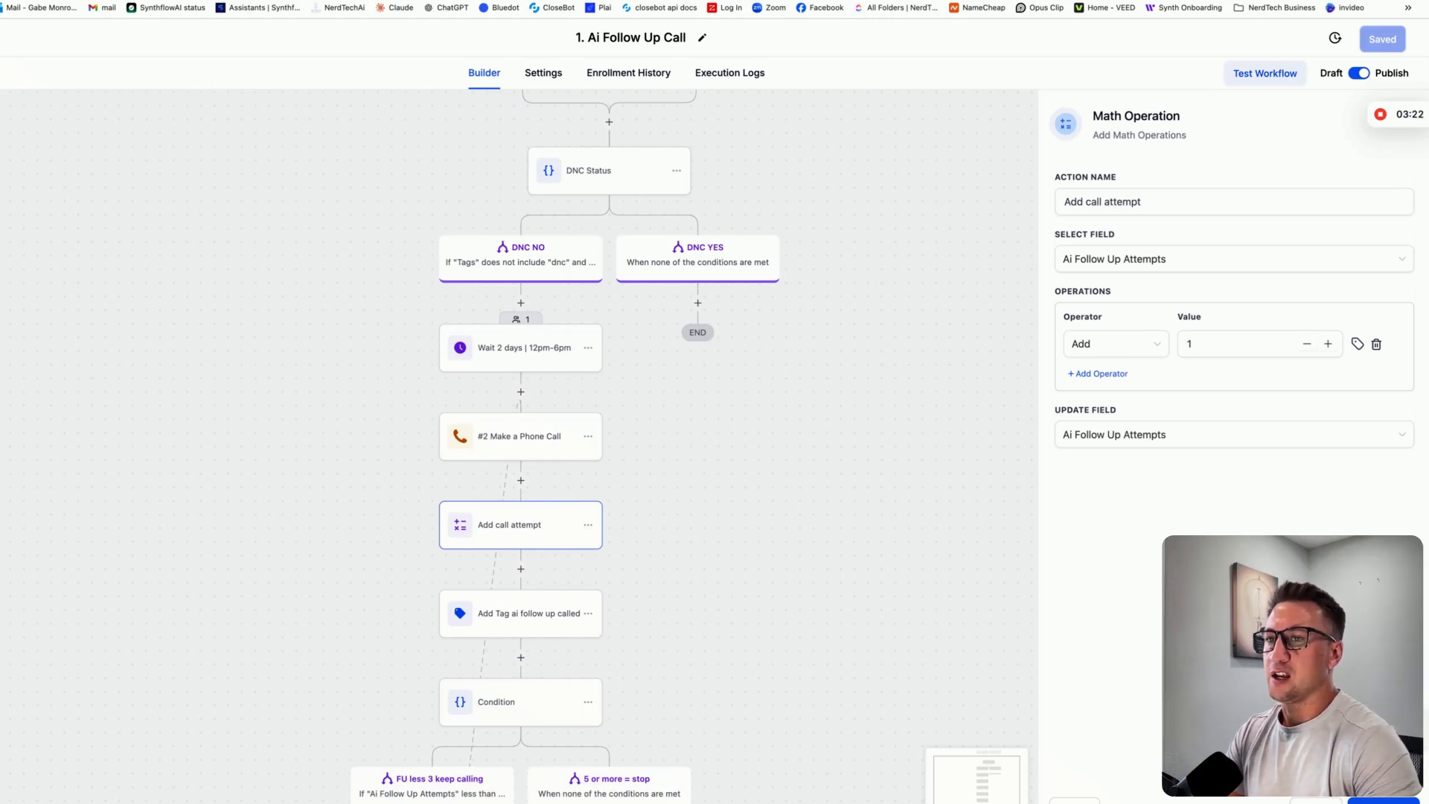
# Step: Close the Math Operation panel and scroll down through the workflow's remaining steps
pyautogui.click(861, 728)
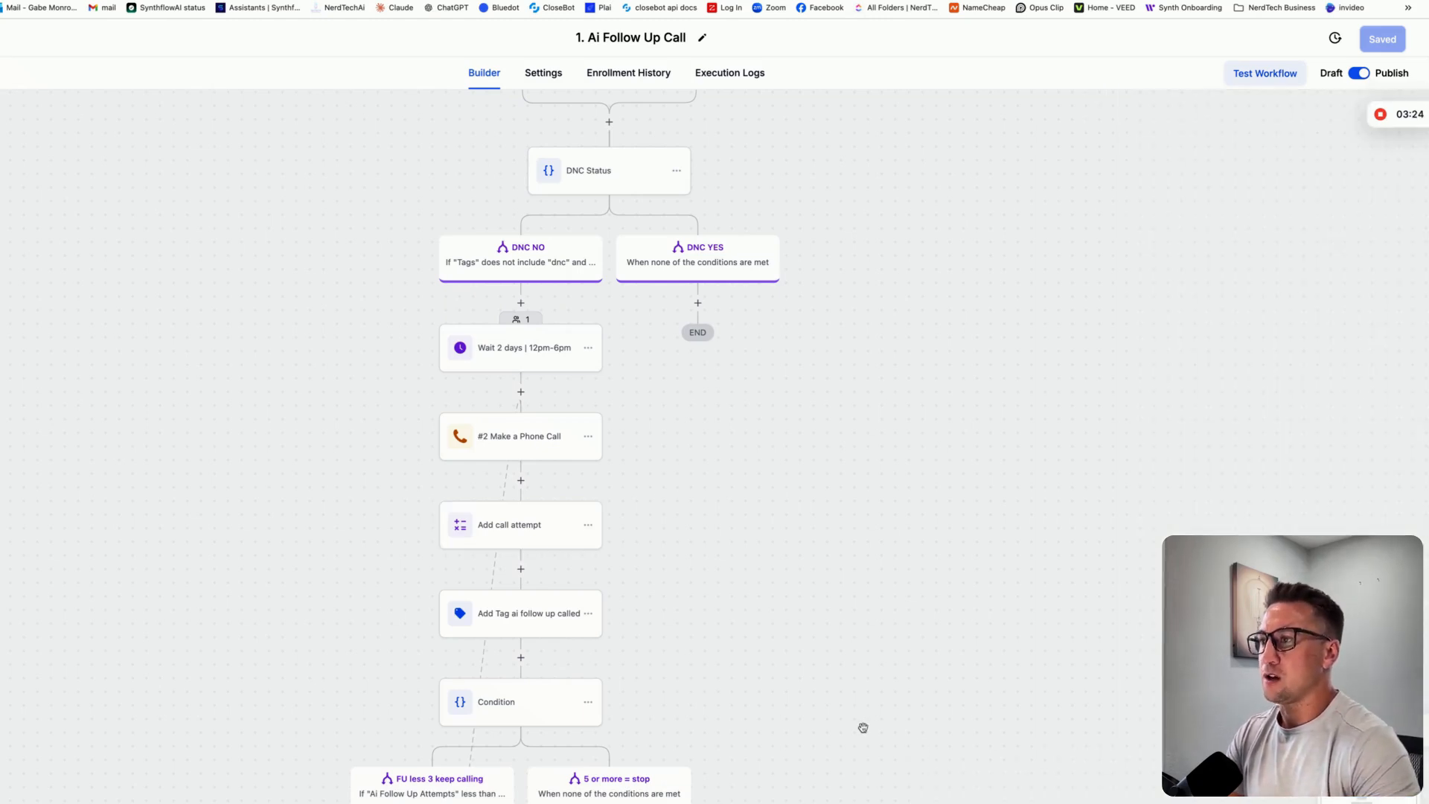
pyautogui.scroll(-3)
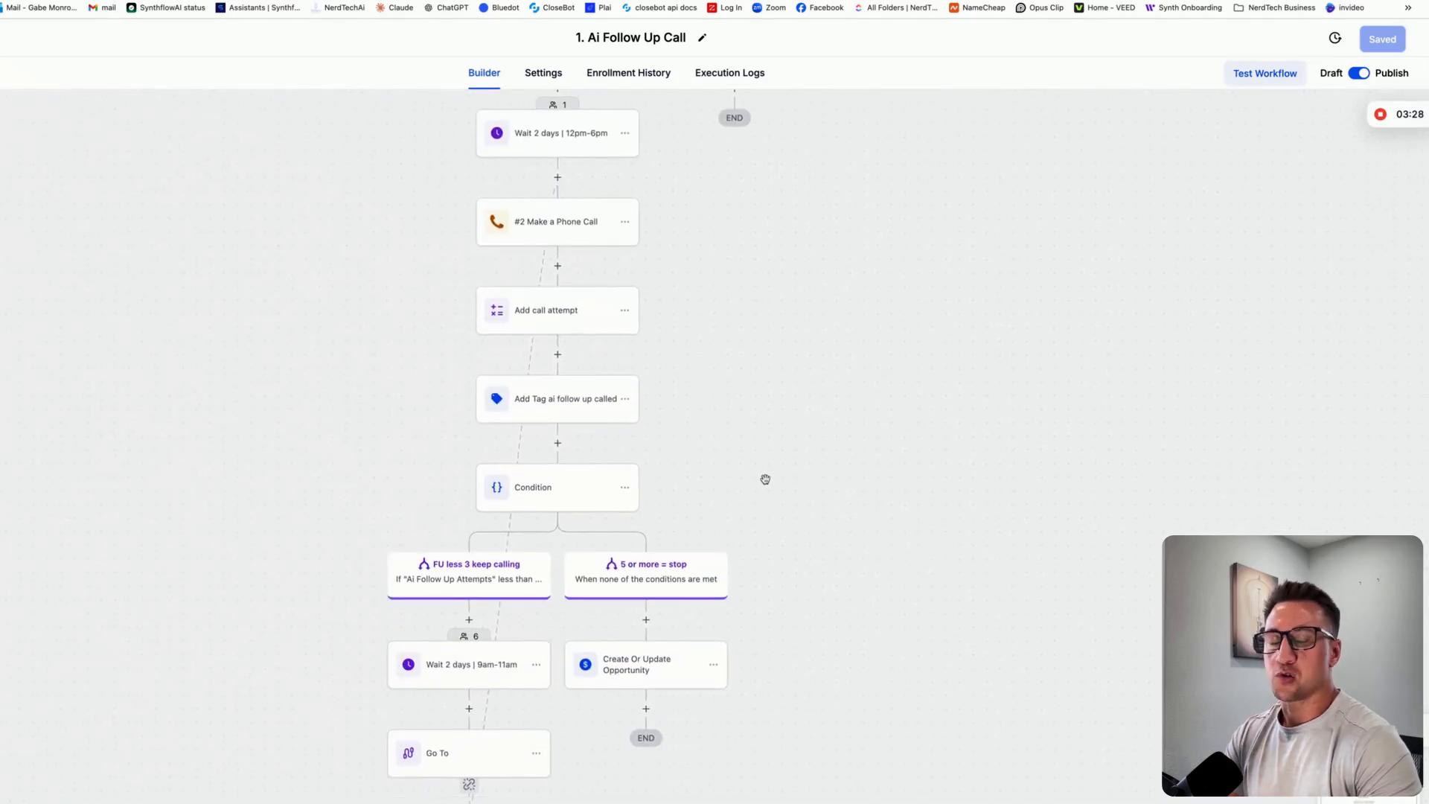
pyautogui.scroll(-3)
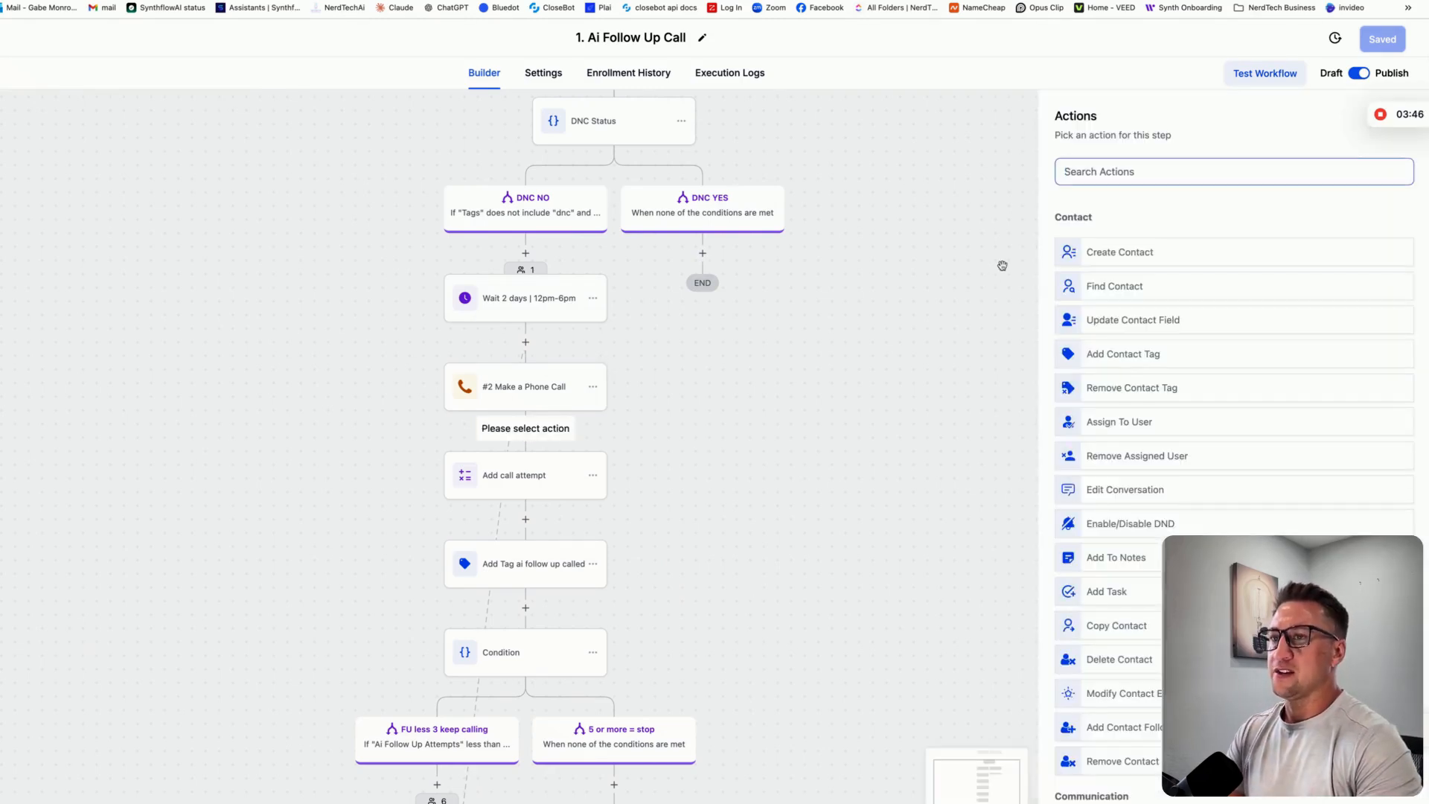
# Step: Search the new step's Actions picker for 'voic' to find voicemail options, then close the picker
pyautogui.write('voic')
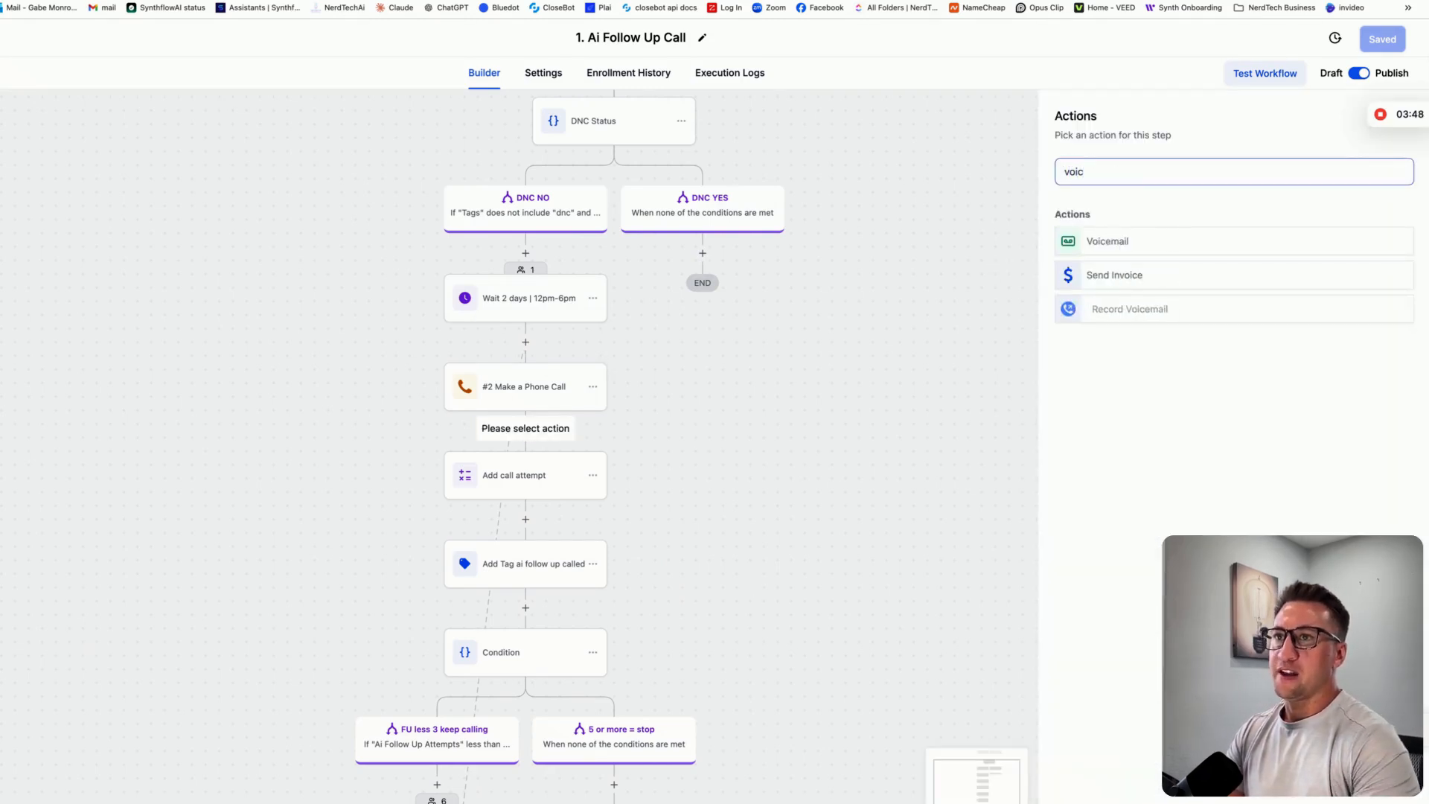
pyautogui.click(1107, 241)
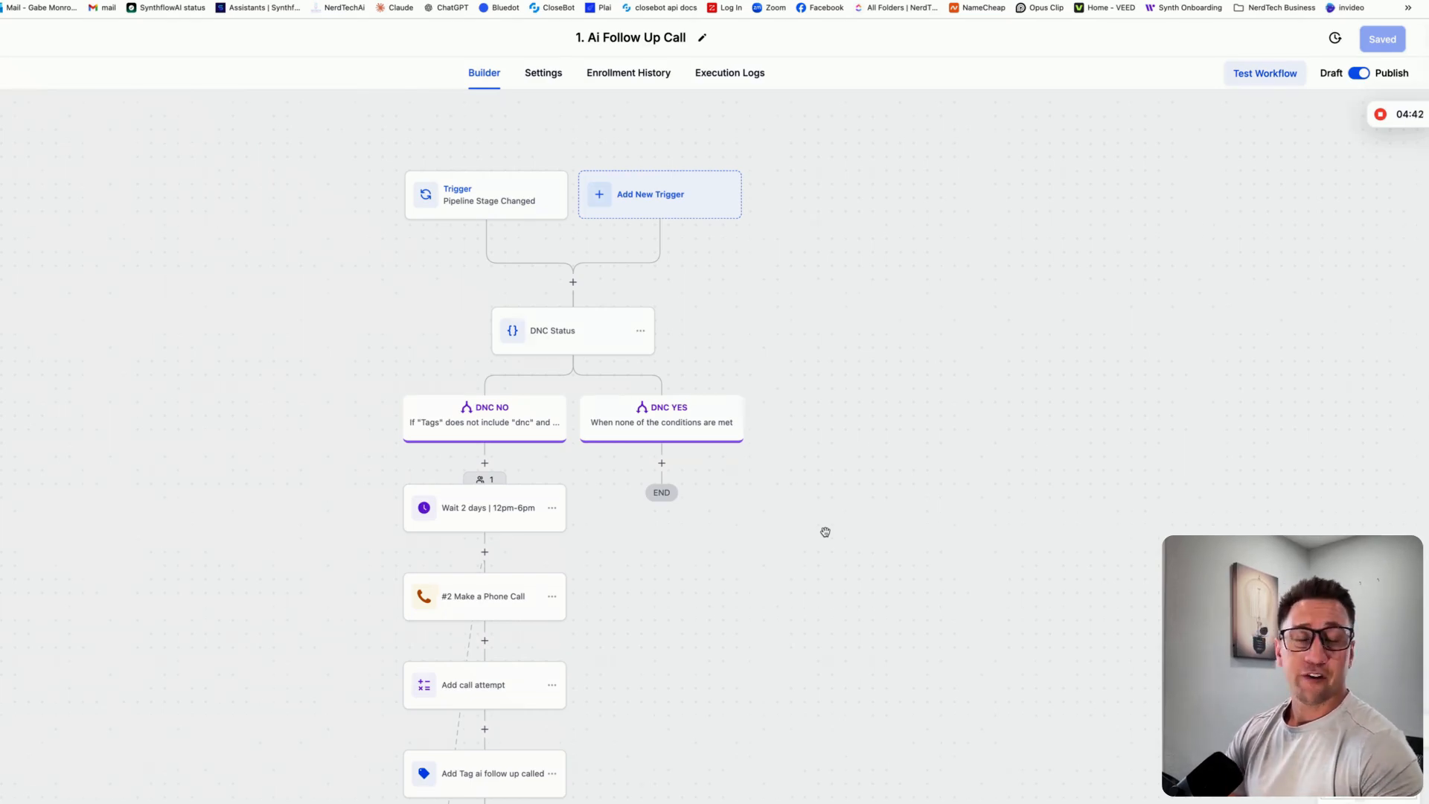
pyautogui.moveTo(1135, 198)
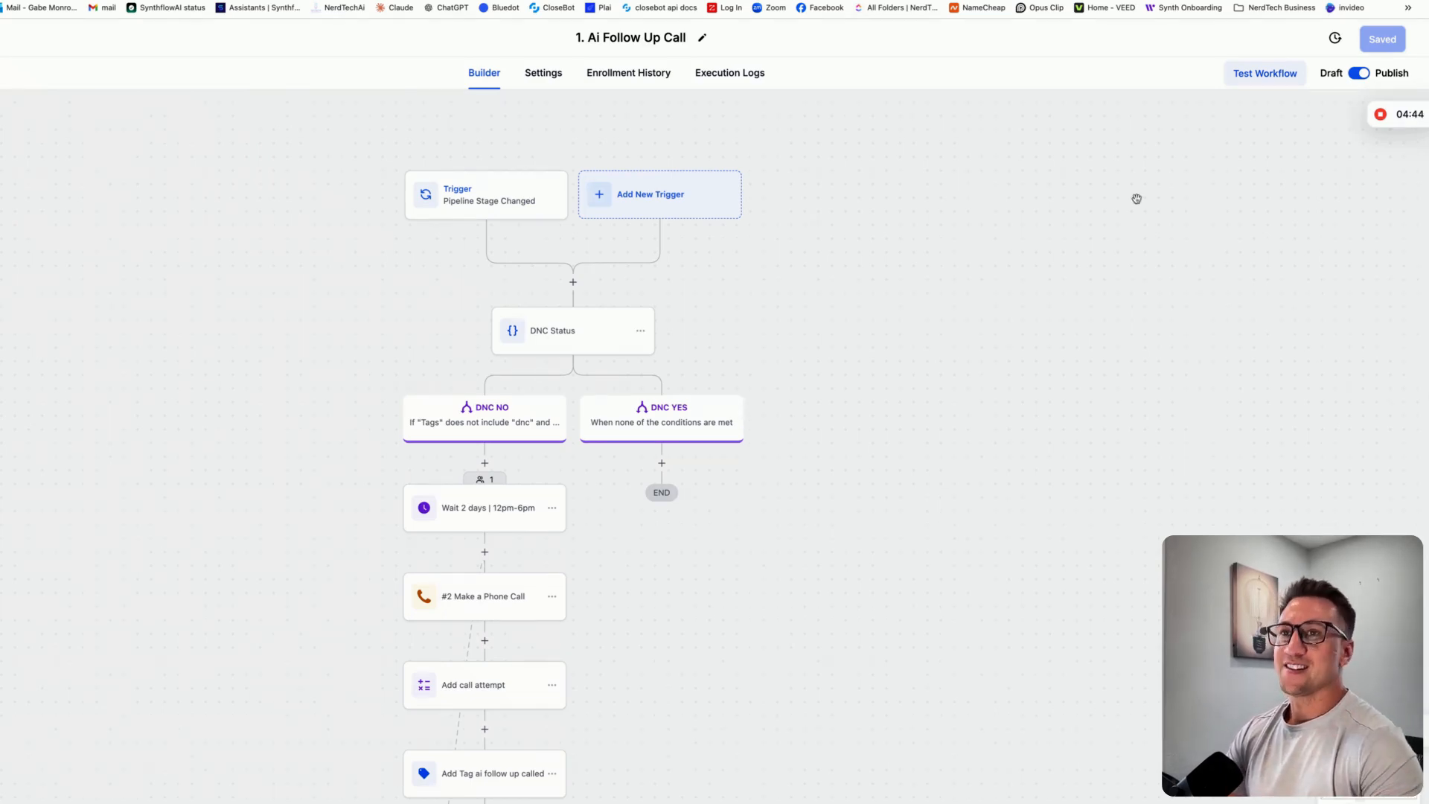